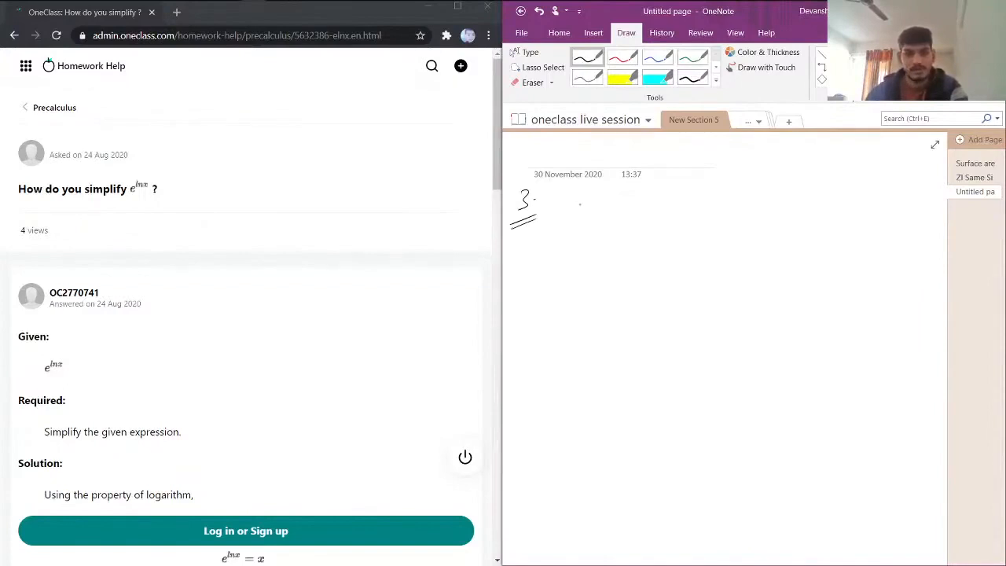
Step: Handwrite "Simplify e^ln x ?" after the 3 and start the worked answer with an e below
{"action": "left_click_drag", "start_coordinate": [574, 207], "coordinate": [629, 207]}
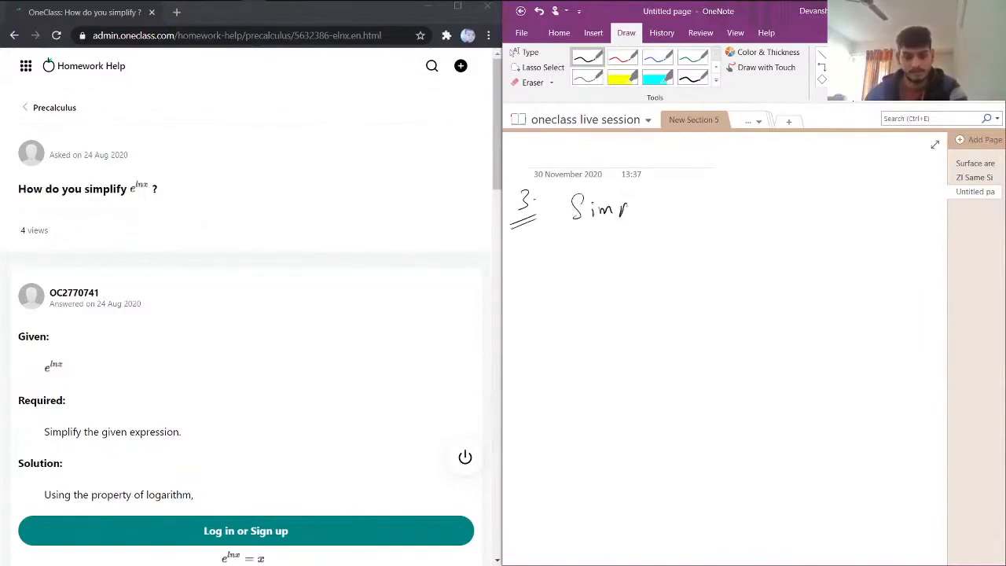
{"action": "left_click_drag", "start_coordinate": [625, 207], "coordinate": [673, 212]}
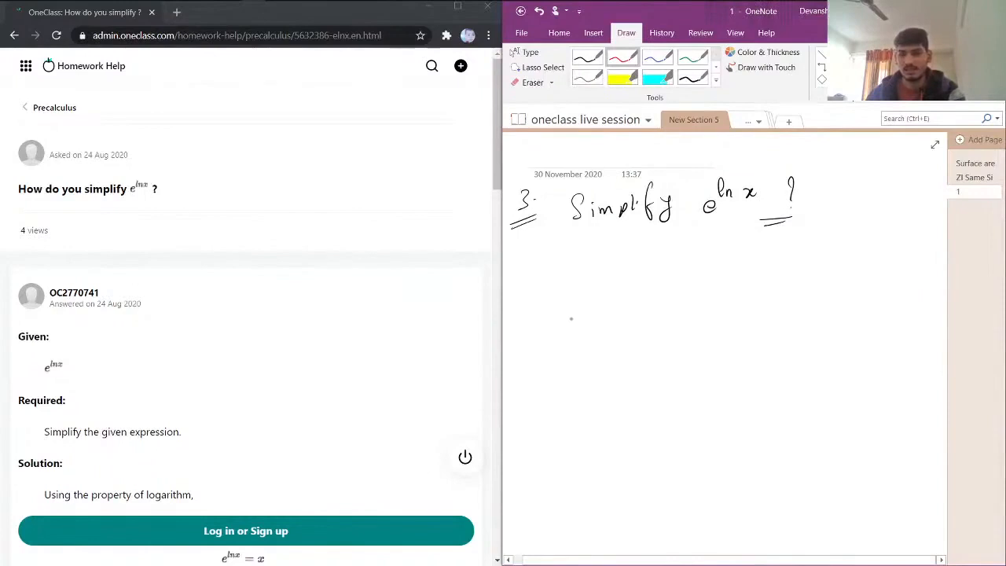
{"action": "left_click_drag", "start_coordinate": [573, 322], "coordinate": [580, 314]}
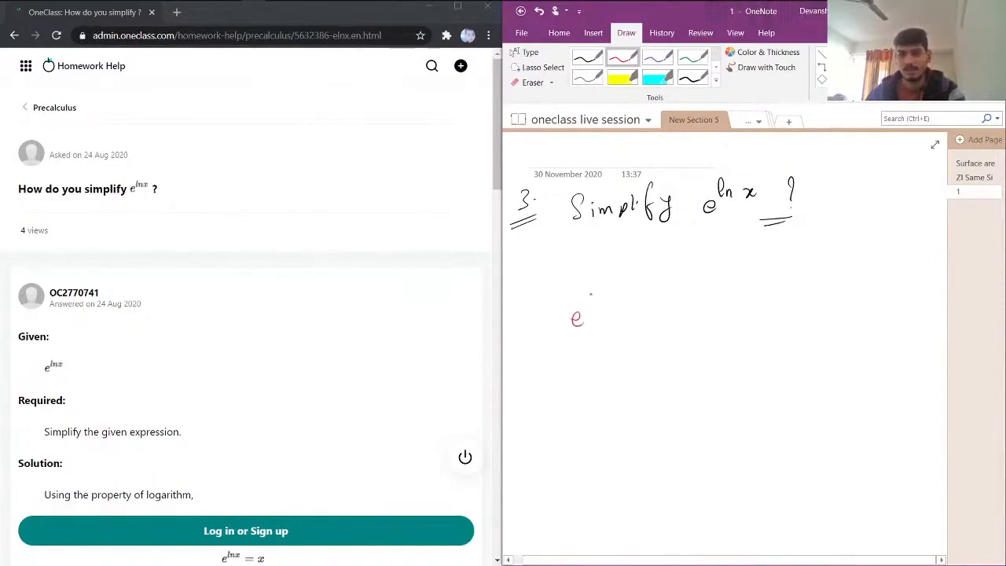
Step: Write the rule a^(log_a(x)) = x in blue ink and underline the matching bases a
{"action": "left_click", "coordinate": [533, 82]}
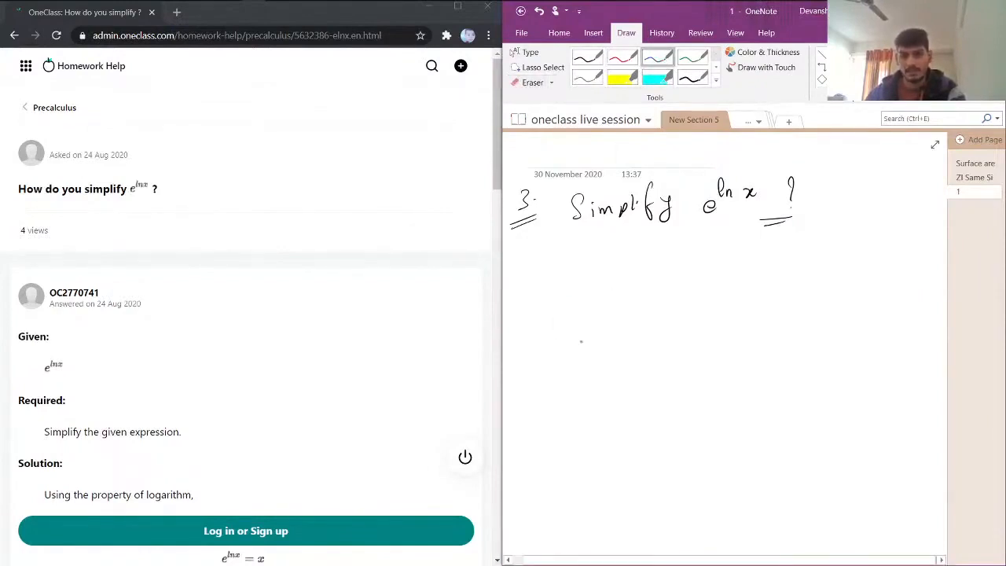
{"action": "left_click_drag", "start_coordinate": [626, 296], "coordinate": [597, 338]}
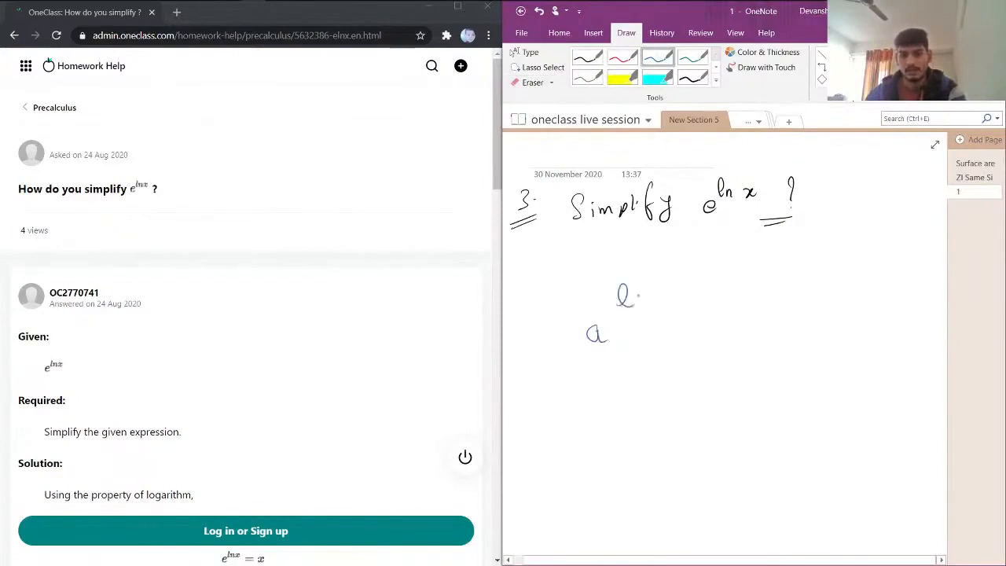
{"action": "left_click_drag", "start_coordinate": [621, 299], "coordinate": [684, 299]}
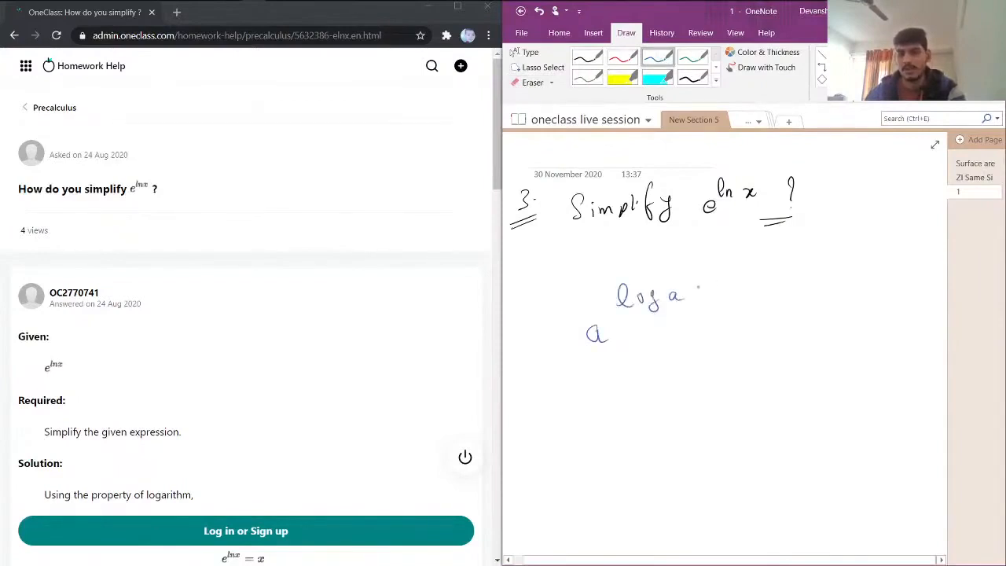
{"action": "left_click_drag", "start_coordinate": [695, 283], "coordinate": [723, 286]}
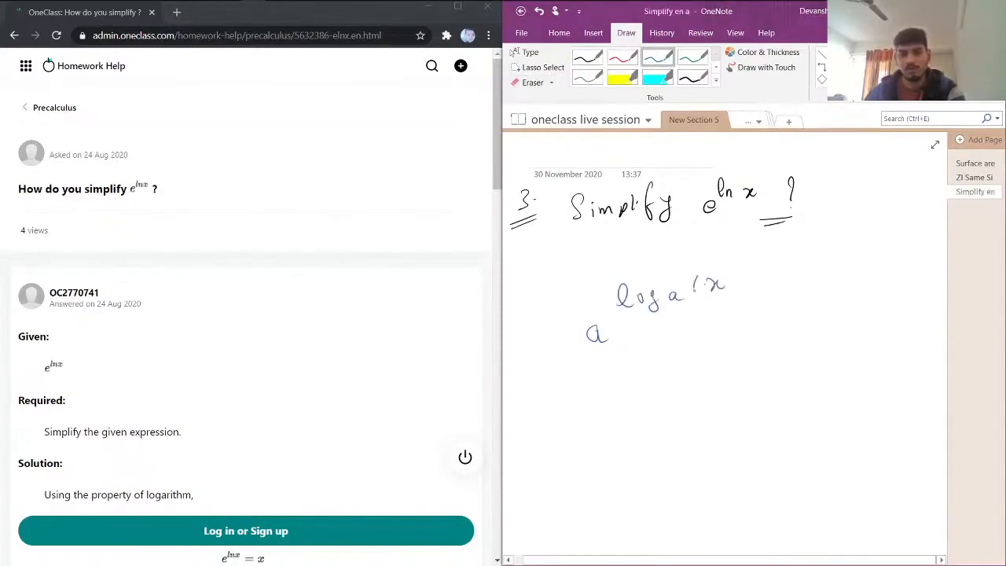
{"action": "left_click_drag", "start_coordinate": [691, 283], "coordinate": [736, 286]}
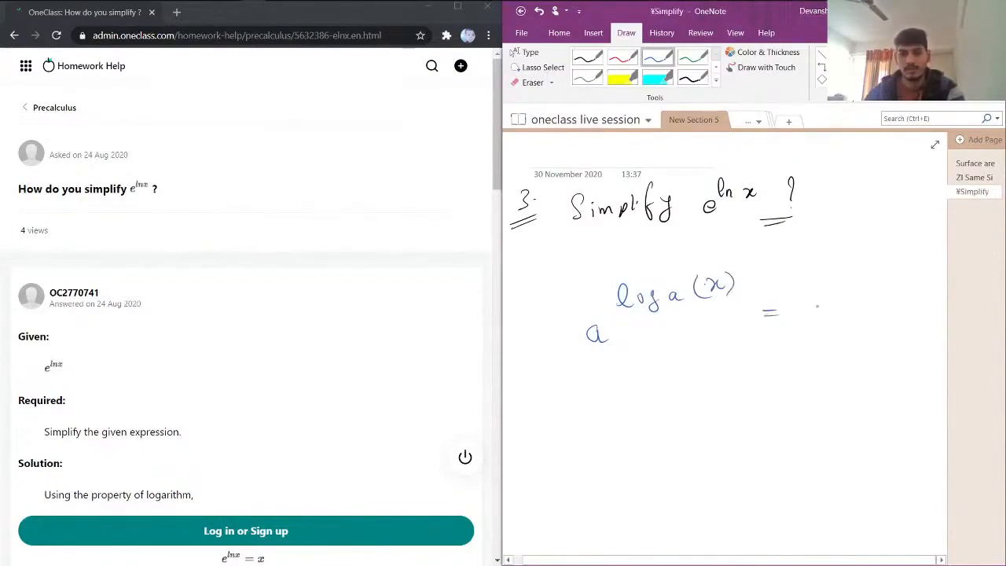
{"action": "left_click_drag", "start_coordinate": [830, 296], "coordinate": [852, 311]}
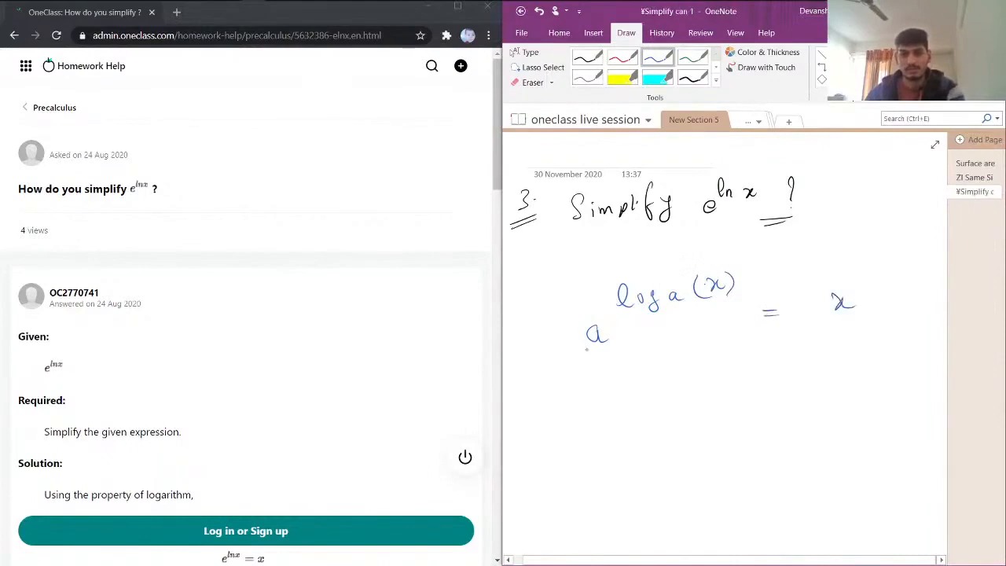
{"action": "left_click_drag", "start_coordinate": [582, 353], "coordinate": [605, 354]}
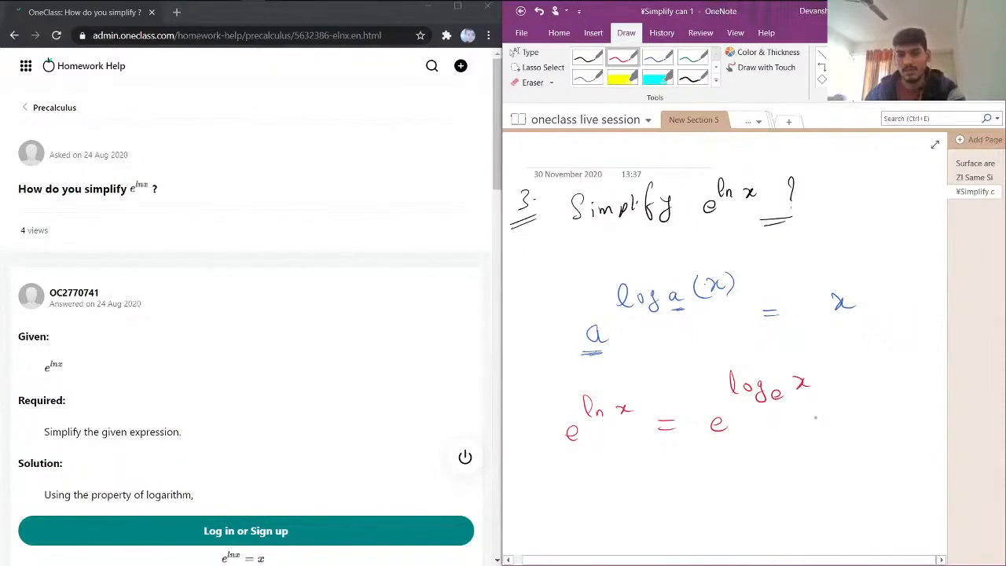
Step: Finish the red line e^(log_e x) = x with the final x underlined
{"action": "left_click_drag", "start_coordinate": [809, 421], "coordinate": [904, 425]}
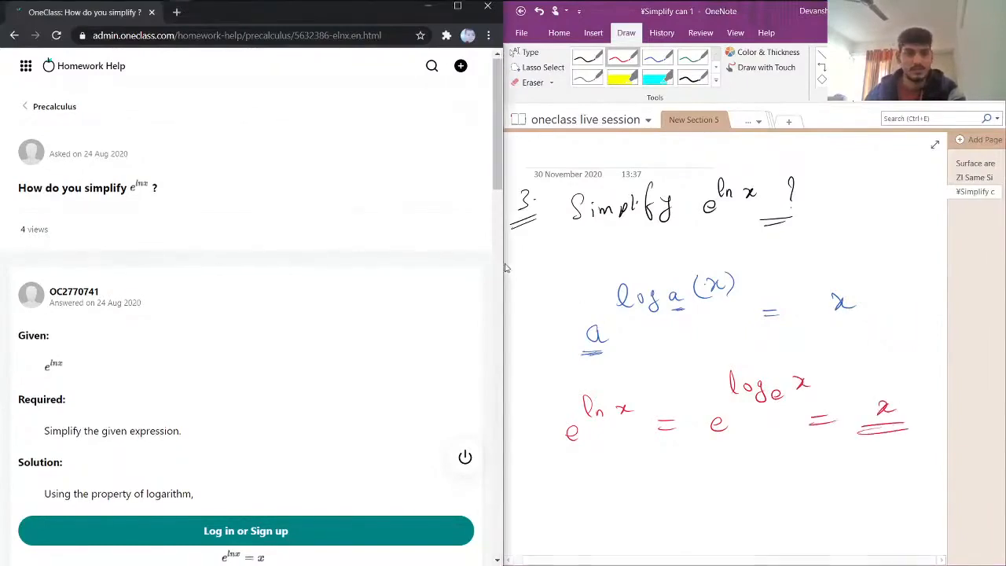
Step: Scroll the OneClass answer down to its final result "= x" and the Verify solution box
{"action": "scroll", "scroll_direction": "down", "scroll_amount": 3}
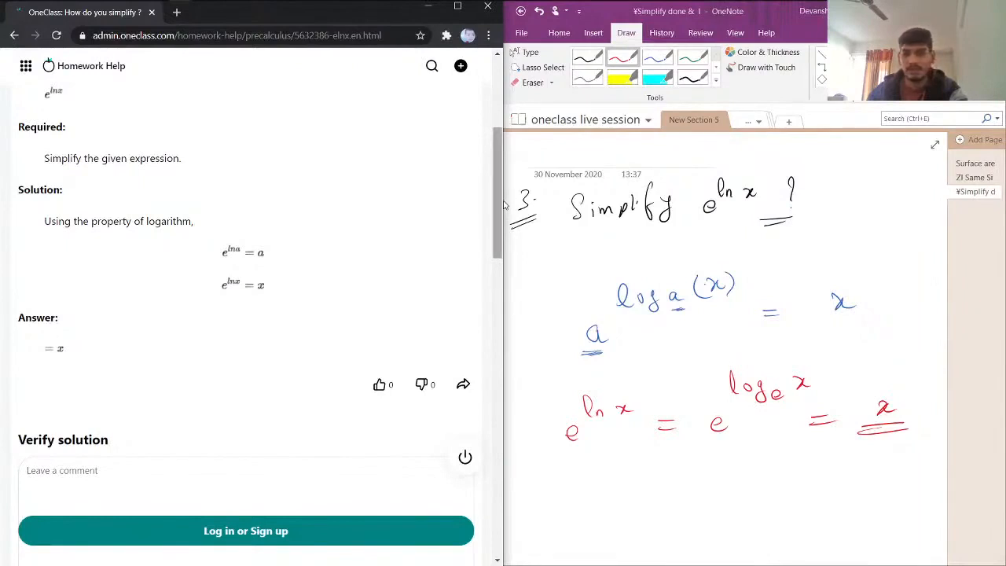
{"action": "scroll", "scroll_direction": "down", "scroll_amount": 3}
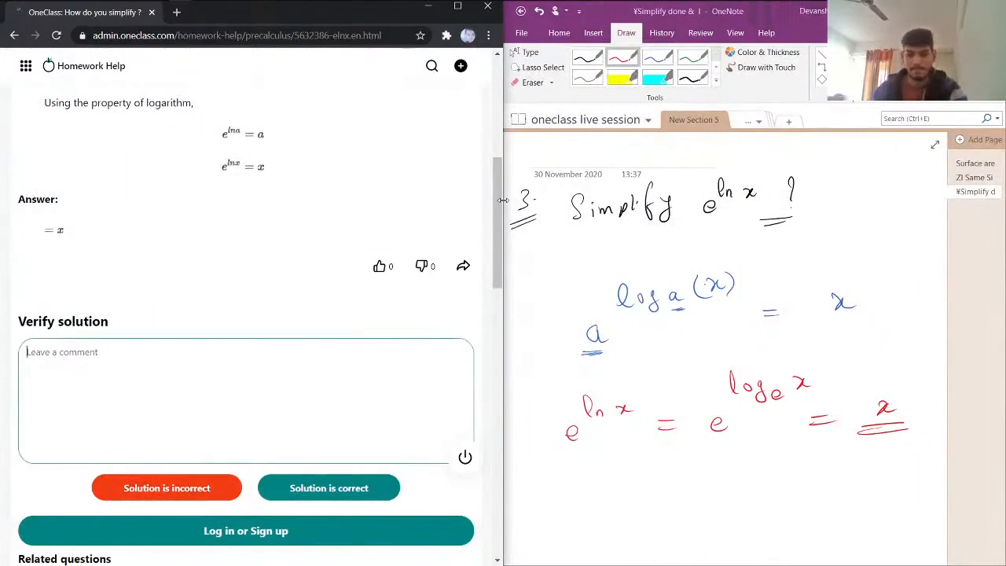
Step: Enter the comment "Correct Solution... Great Job!", correcting the mistyped characters
{"action": "type", "text": "Correct /solution."}
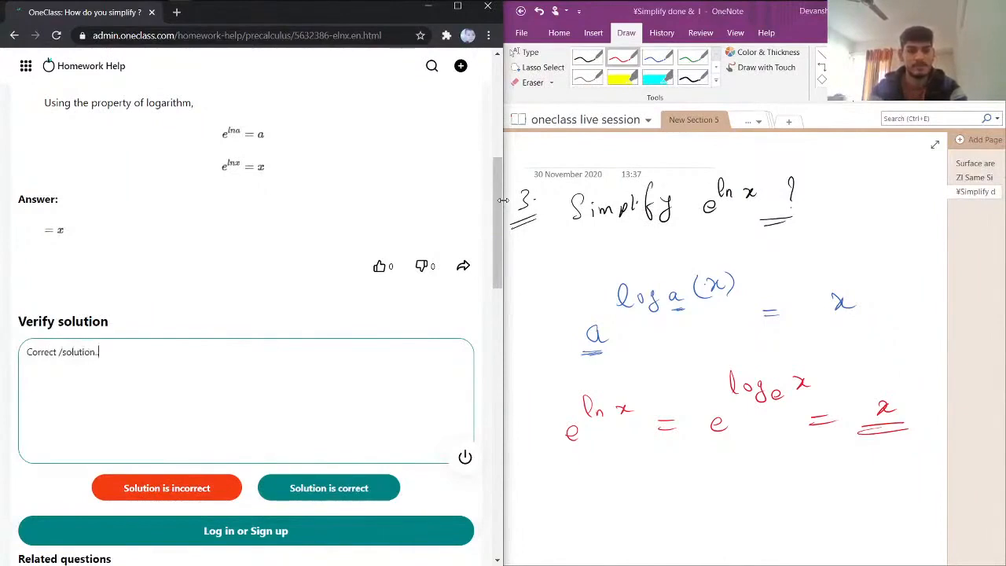
{"action": "key", "text": "Backspace"}
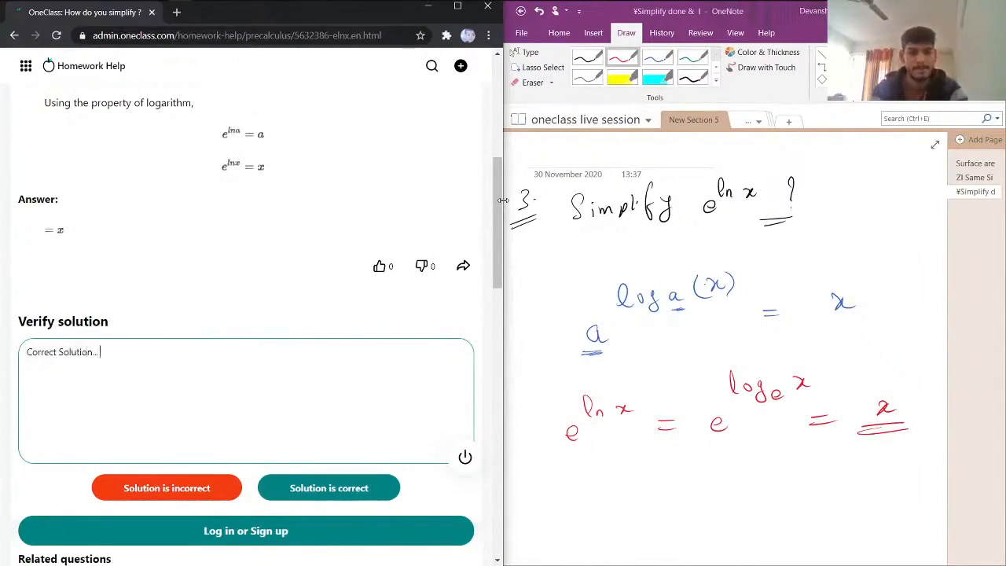
{"action": "type", "text": "Greatt"}
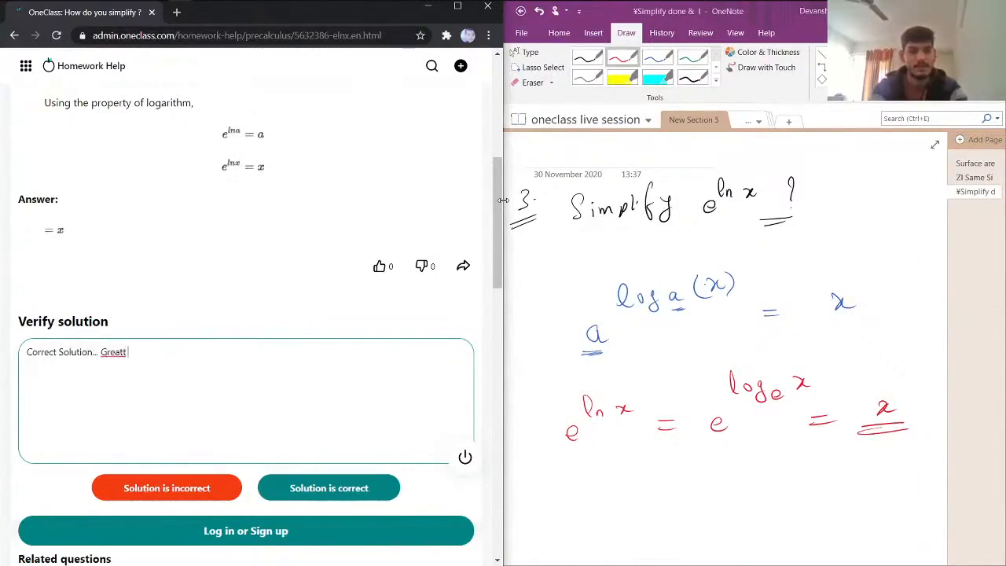
{"action": "type", "text": "Job!"}
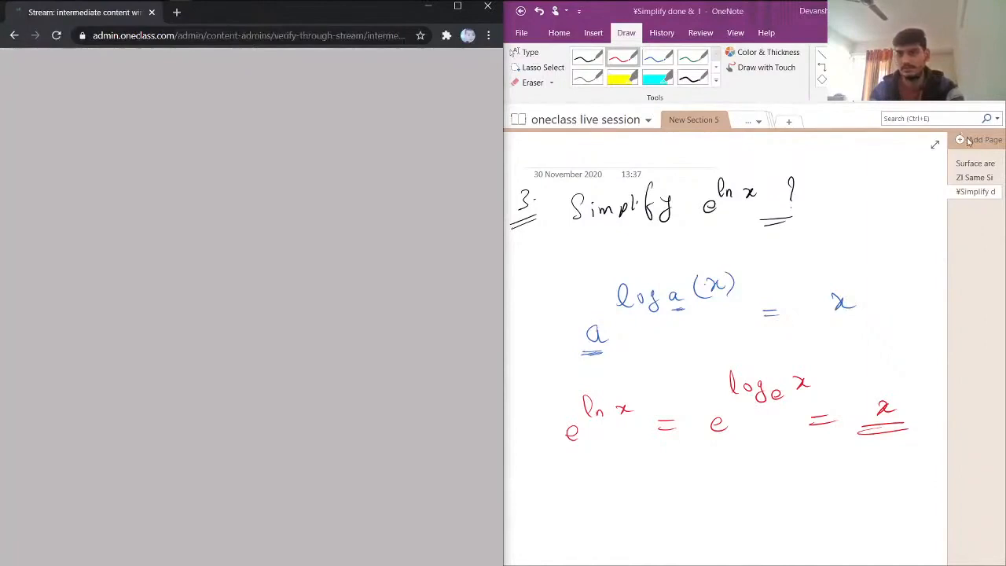
Step: Add a new blank untitled page at the end of the OneNote section
{"action": "left_click", "coordinate": [983, 139]}
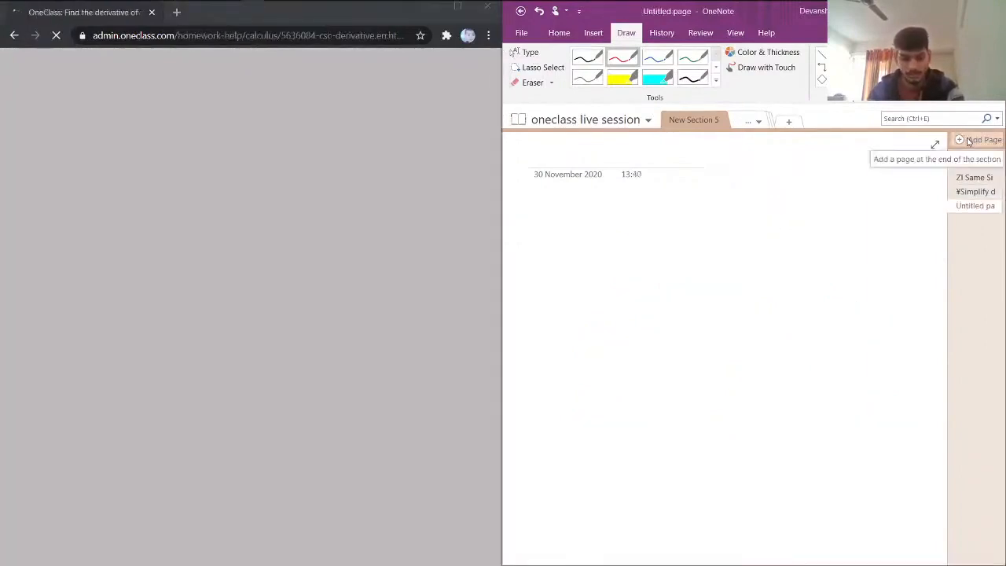